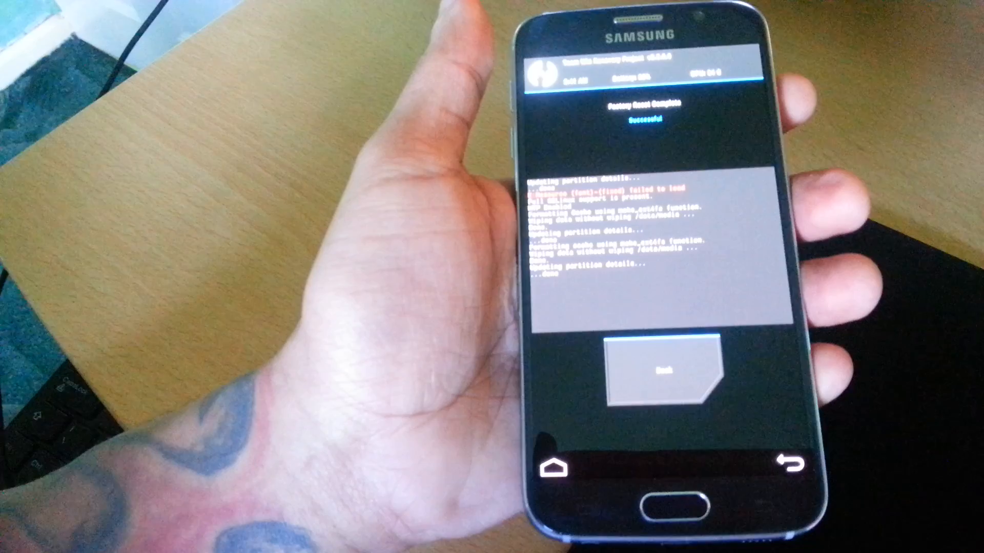
- Leave the successful factory reset results and return to the Wipe menu
left_click(658, 373)
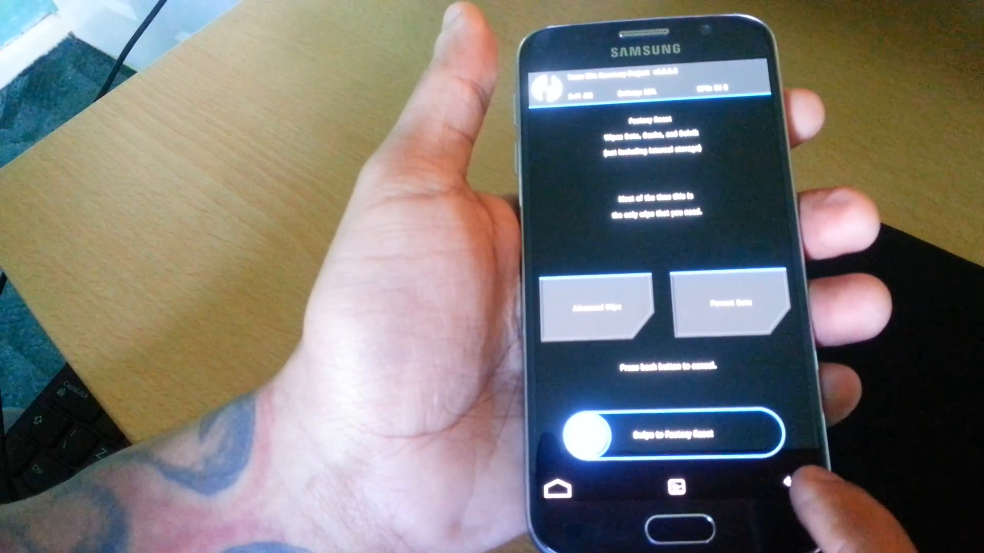